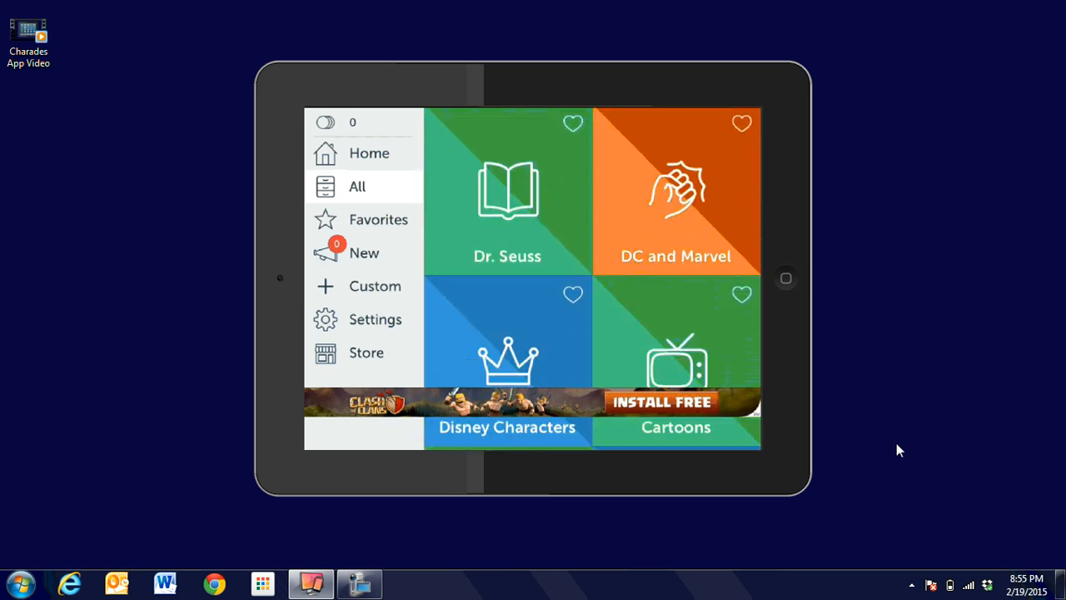
Choose the Disney Characters deck from All decks and start it to reach Place On Forehead
scroll(down, 3)
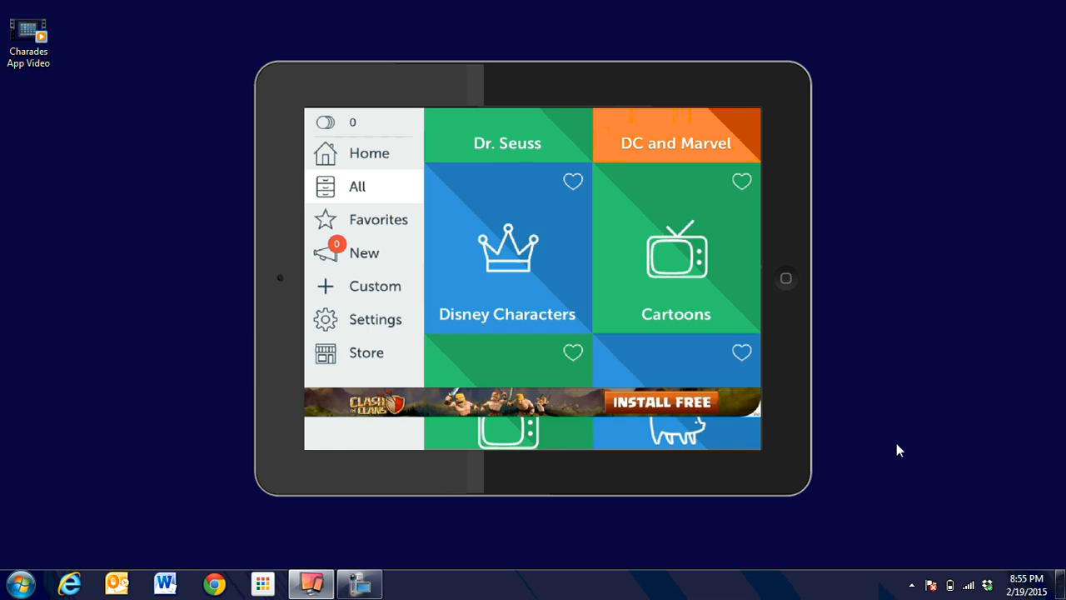
click(507, 250)
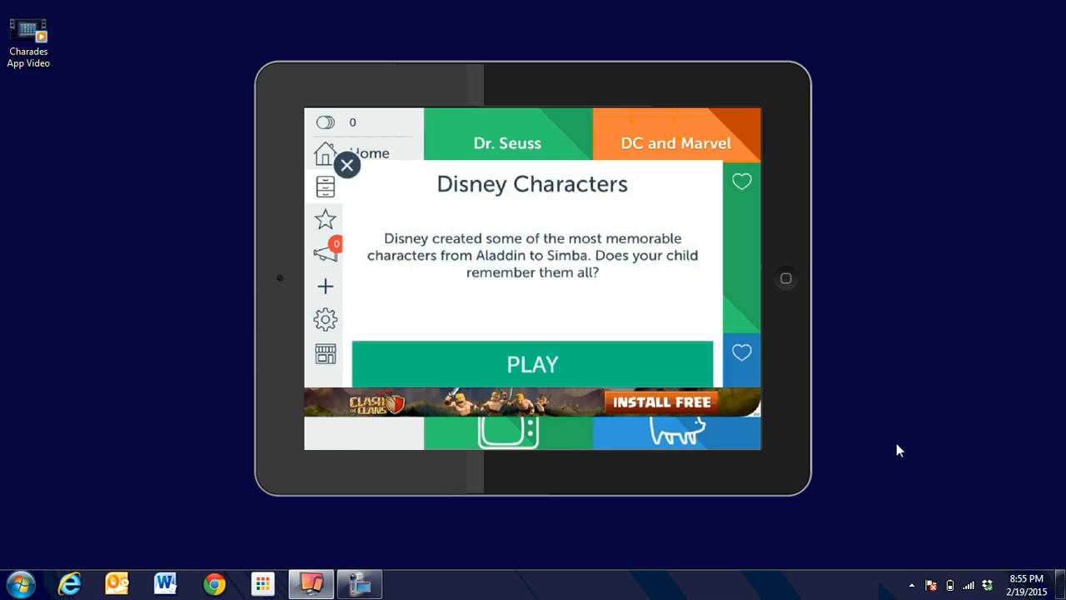
click(532, 364)
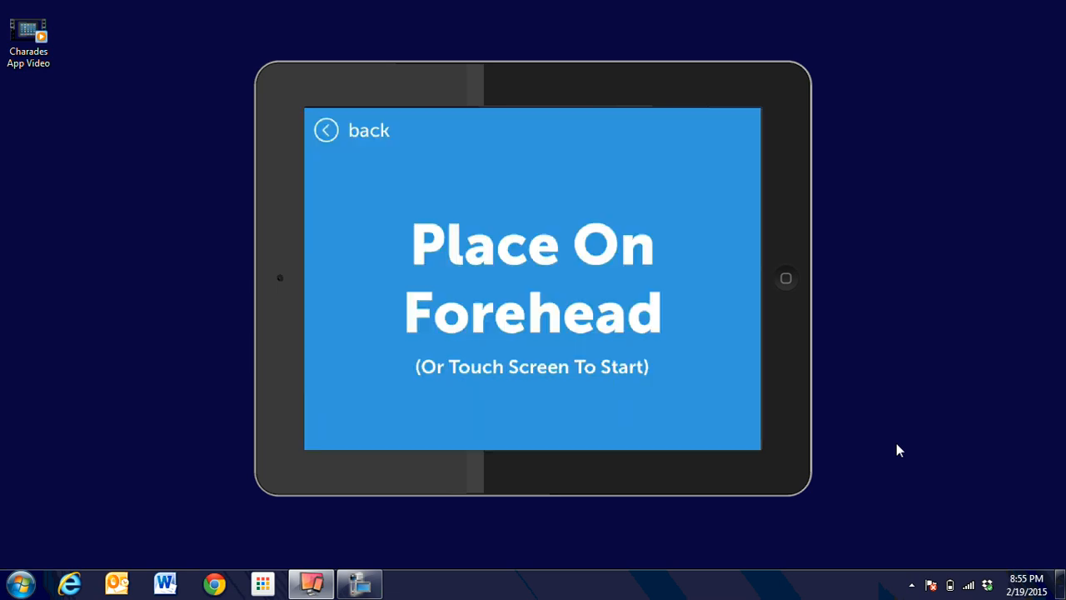
Start the Disney Characters round and play cards like Hades during the countdown
click(532, 279)
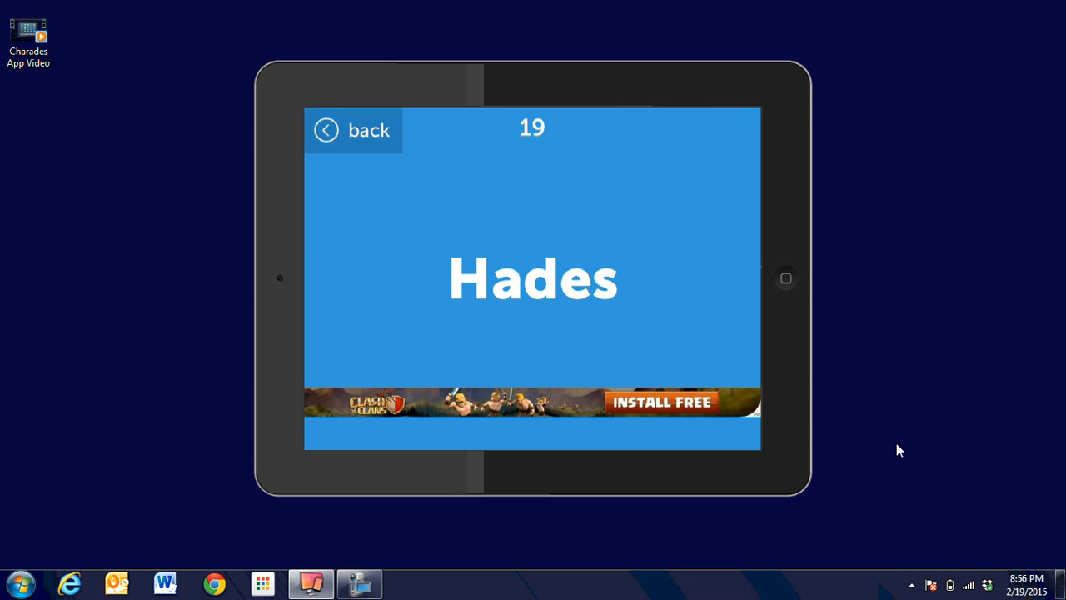
Quit the round and add a custom deck named 'Plant parts'
click(354, 130)
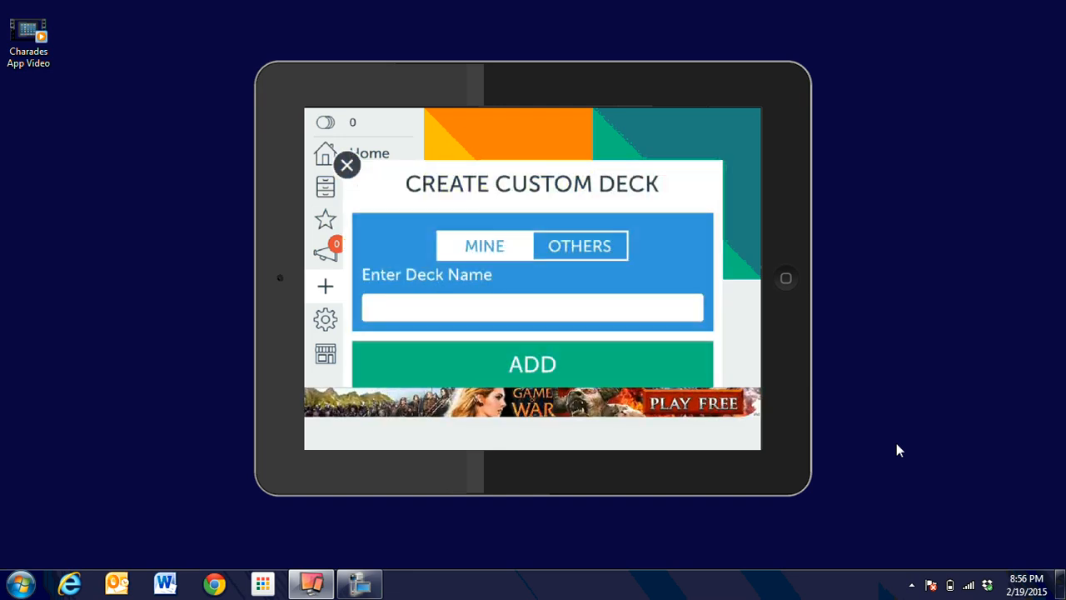
click(531, 308)
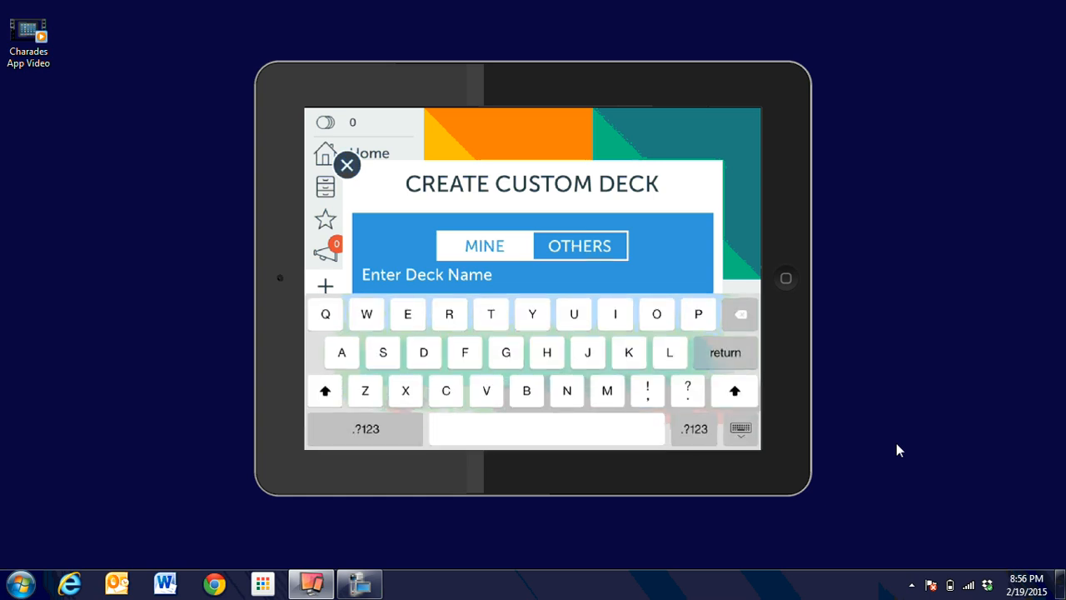
click(567, 391)
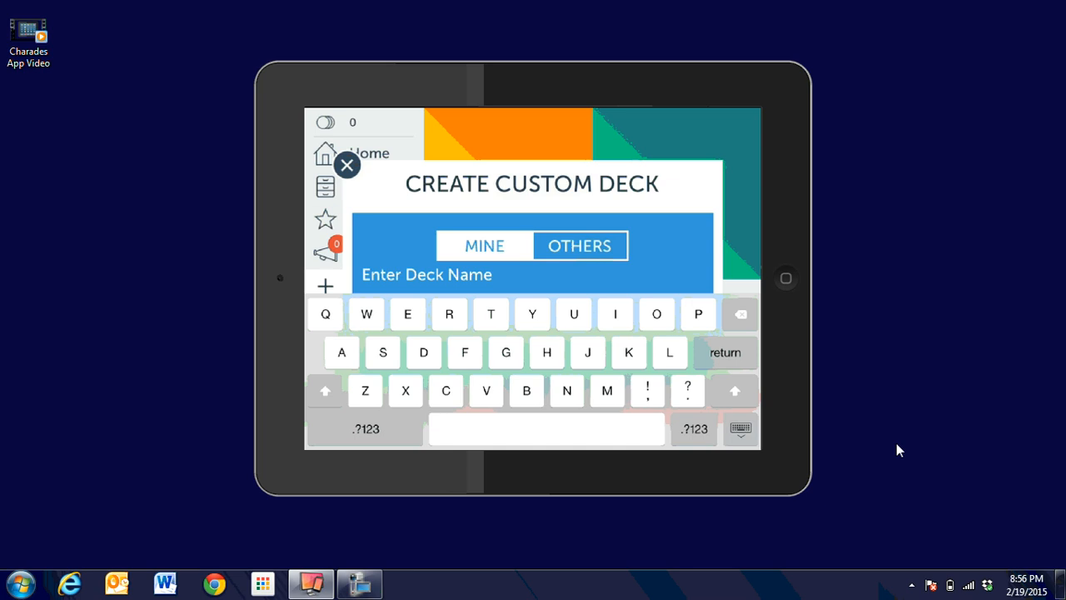
text(Plant parts)
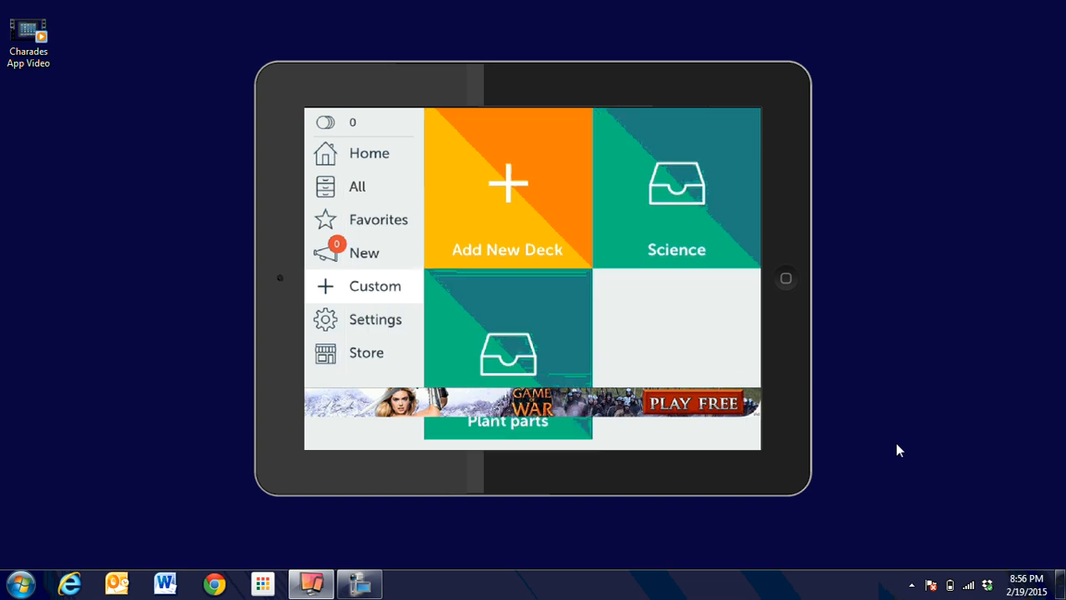
Add three cards to Plant parts: Leaves, Stem and Root
click(509, 354)
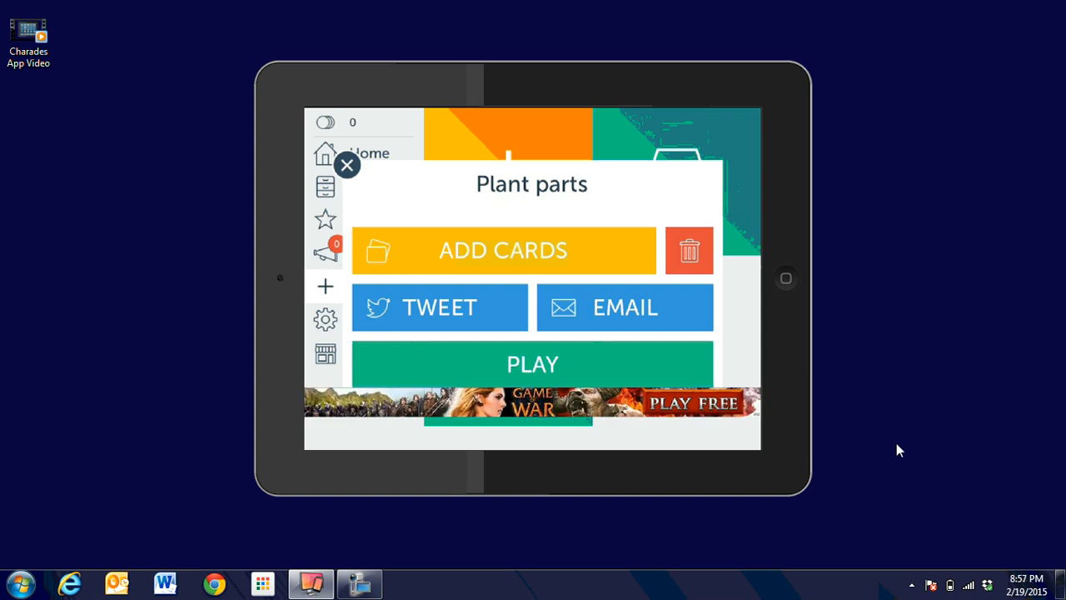
click(503, 250)
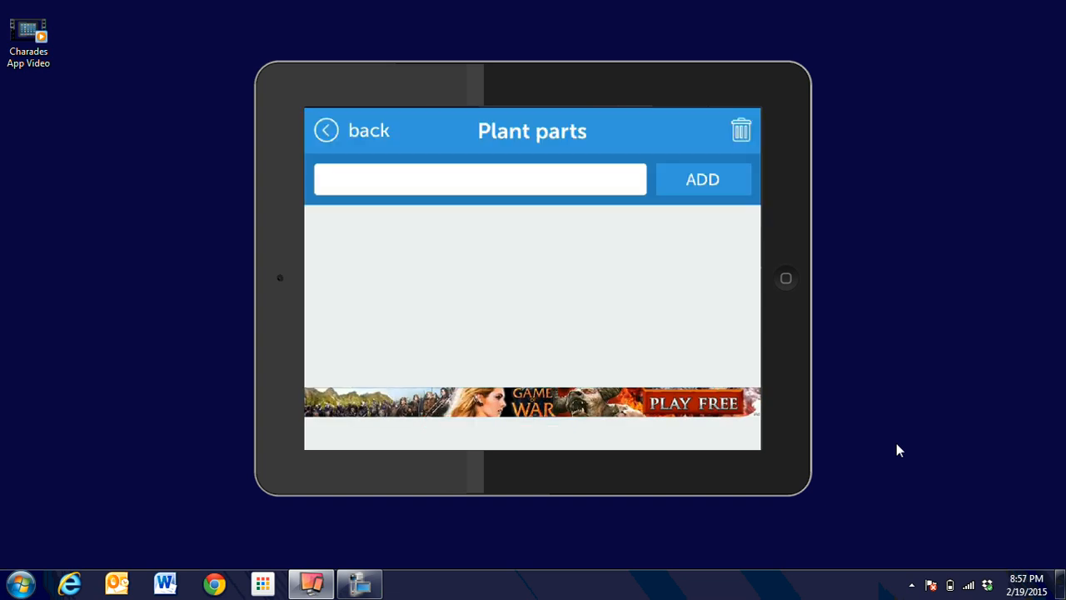
click(480, 179)
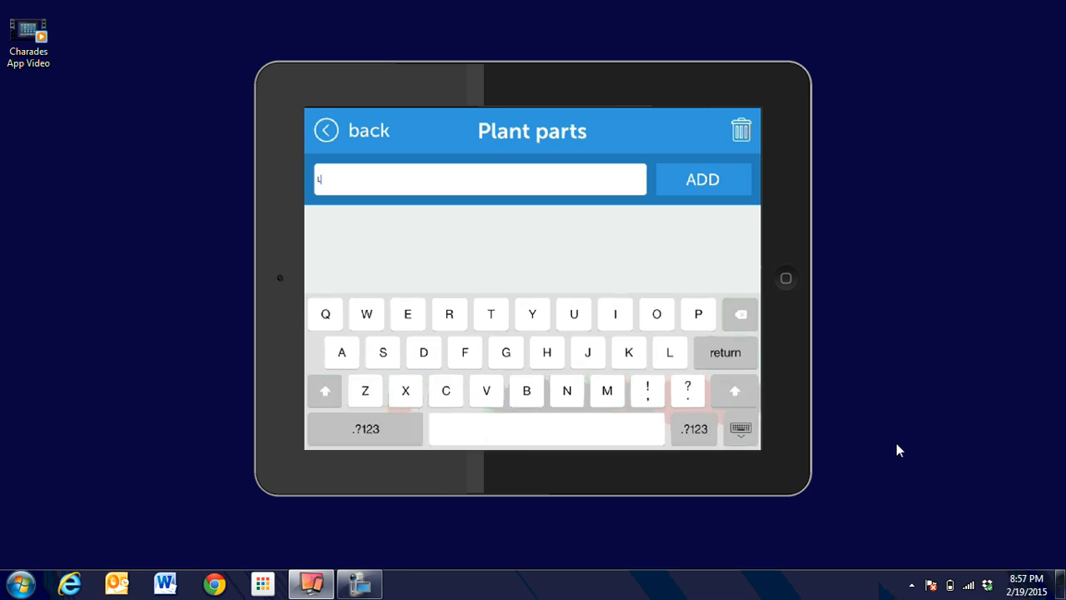
text(eaves)
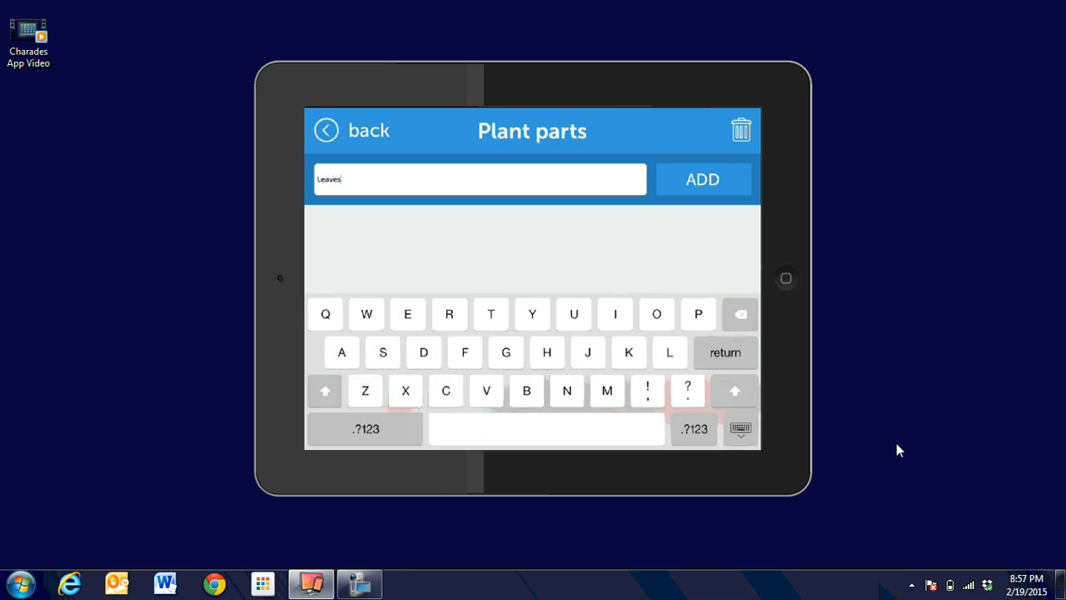
click(703, 180)
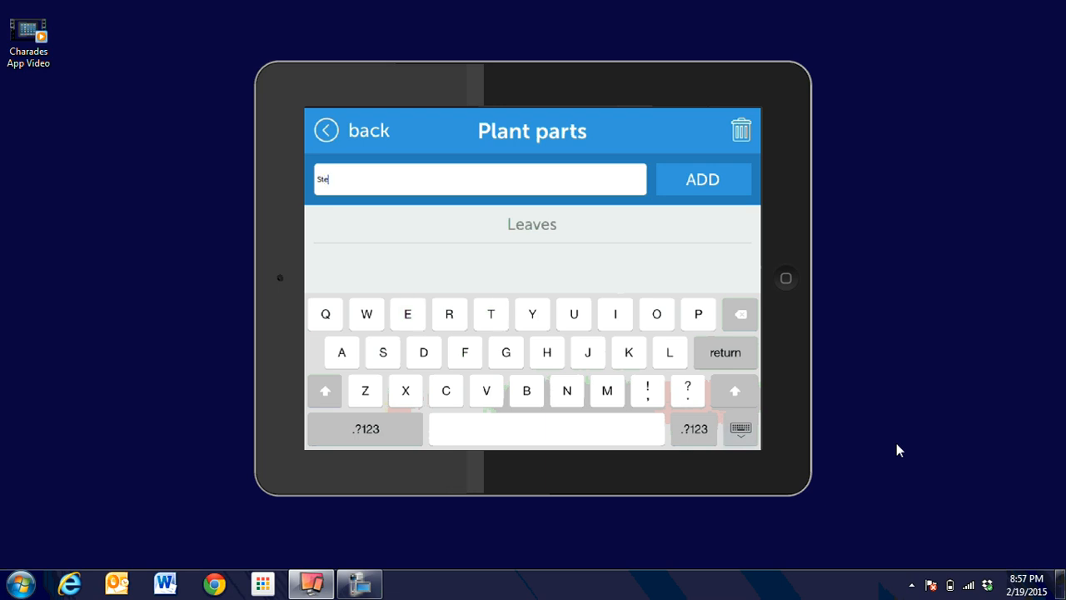
click(701, 179)
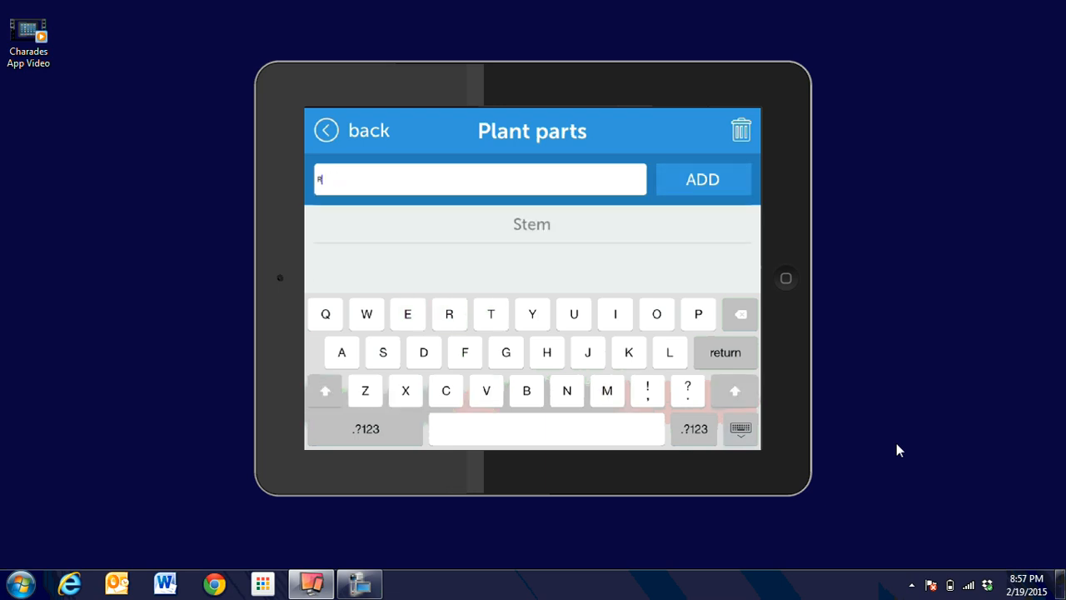
text(oot)
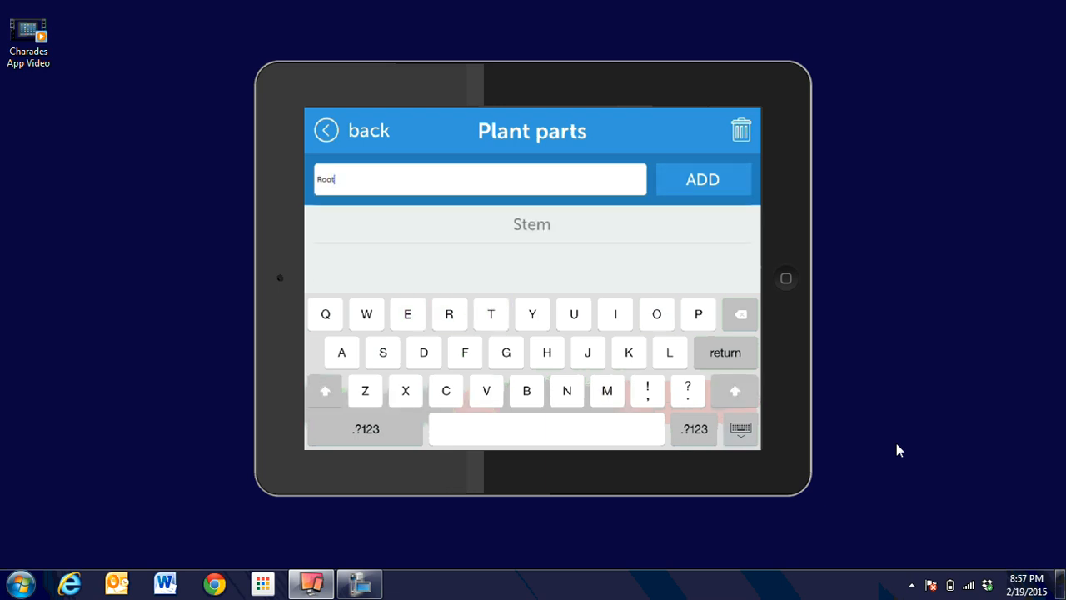
click(702, 179)
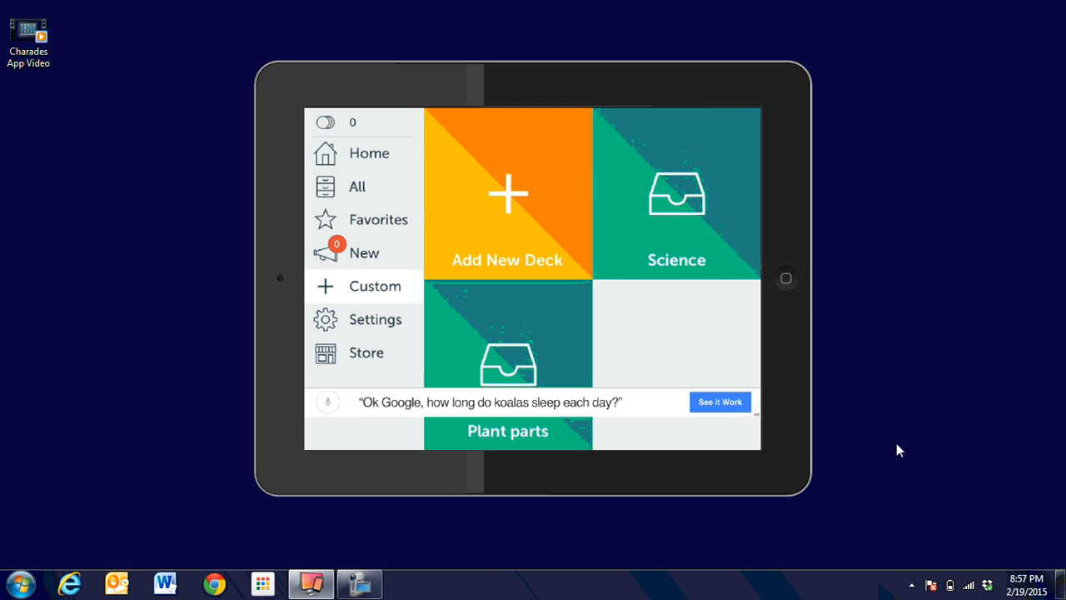
Delete and confirm removal of the Science deck, then open Plant parts' options
click(676, 193)
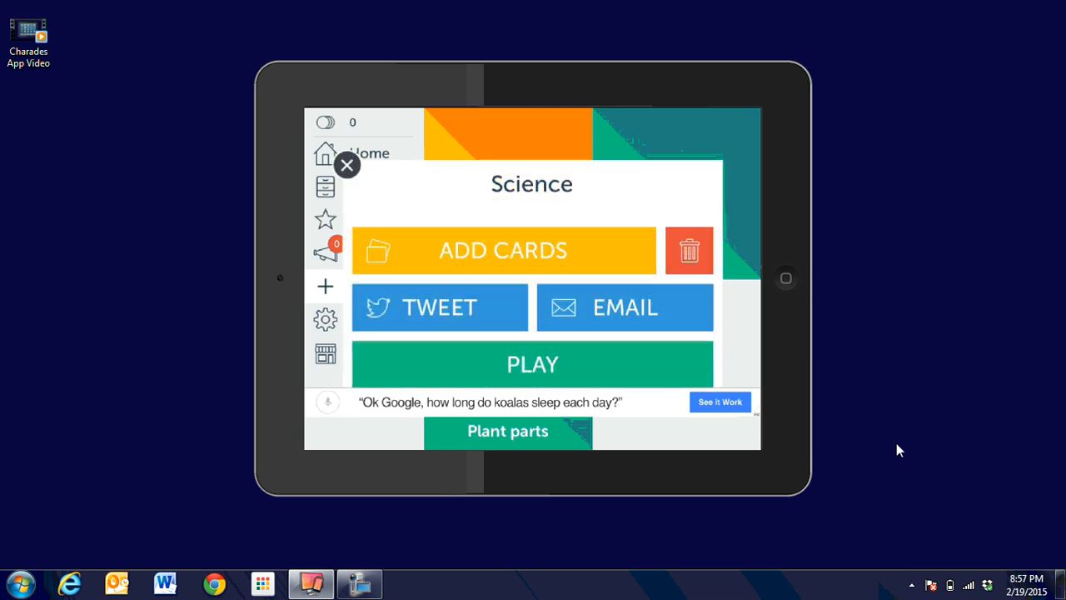
click(689, 251)
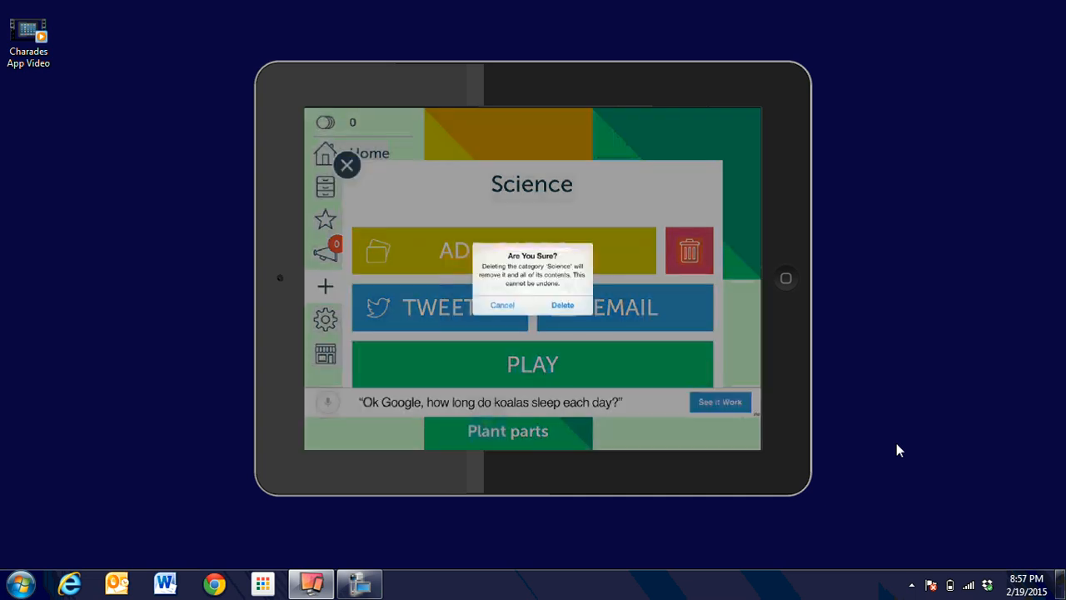
click(562, 304)
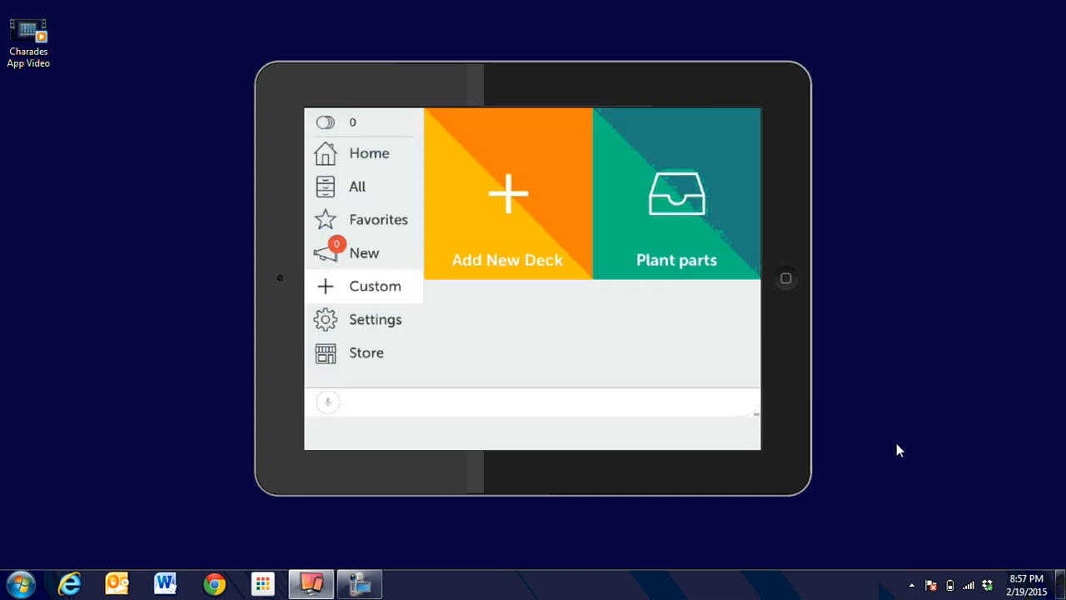
click(676, 193)
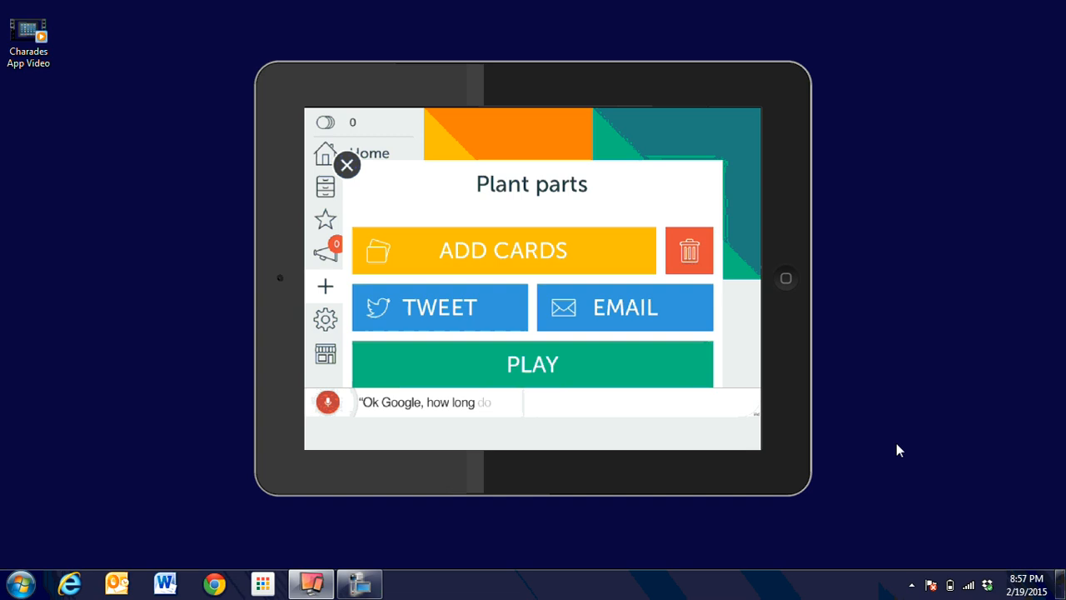
Play a Plant parts round showing Leaves, then return to All decks
click(532, 364)
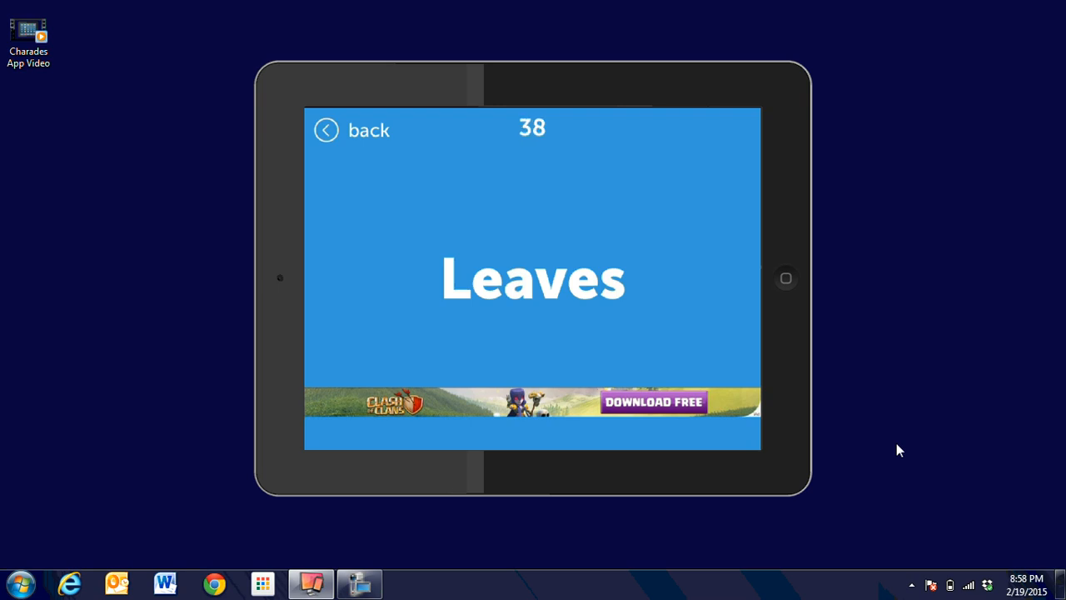
click(324, 130)
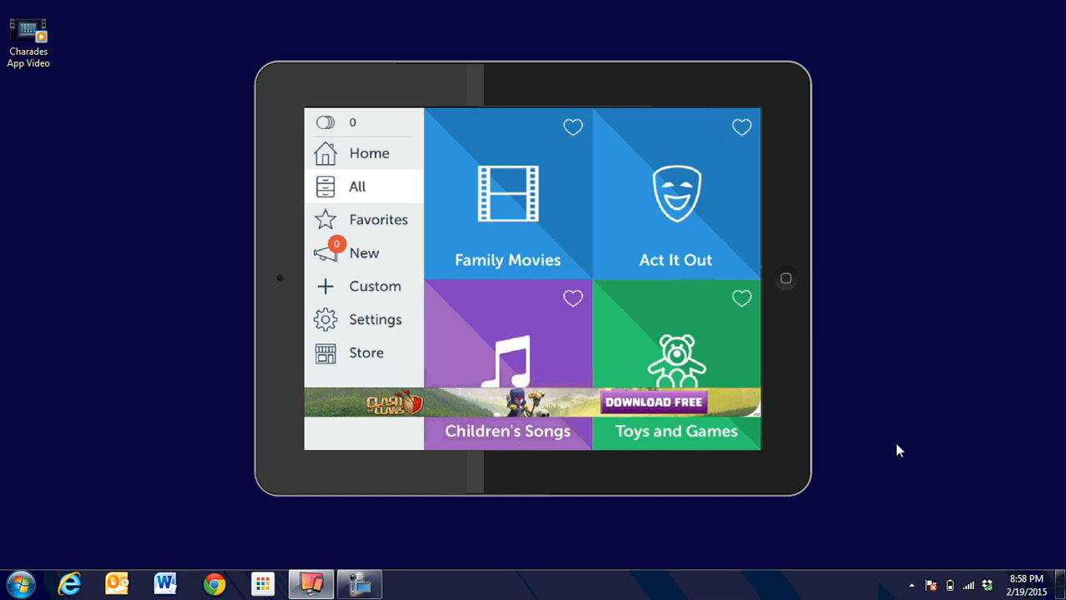